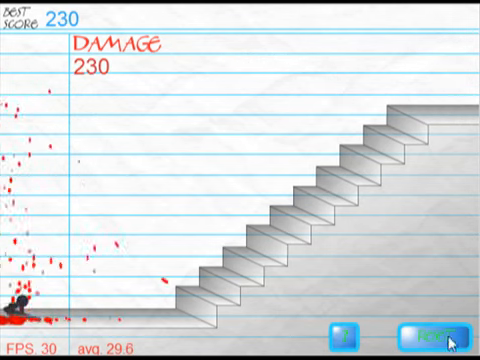
# Replay several stair falls, the latest scoring 131 damage against a 230 best.
pyautogui.click(428, 330)
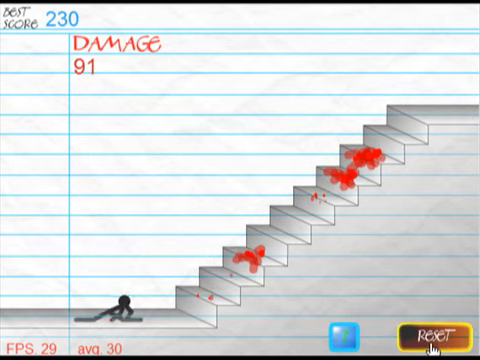
pyautogui.click(432, 328)
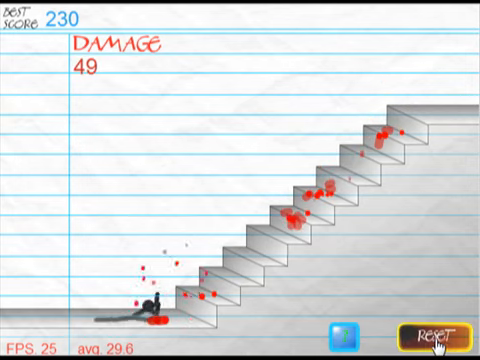
pyautogui.click(430, 330)
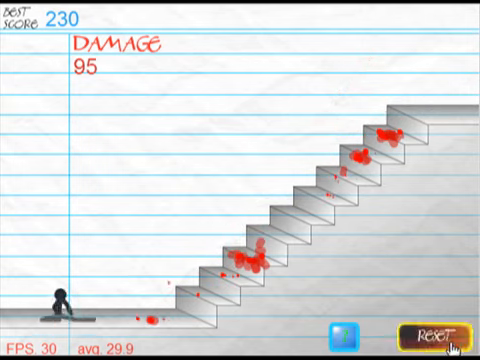
pyautogui.click(430, 330)
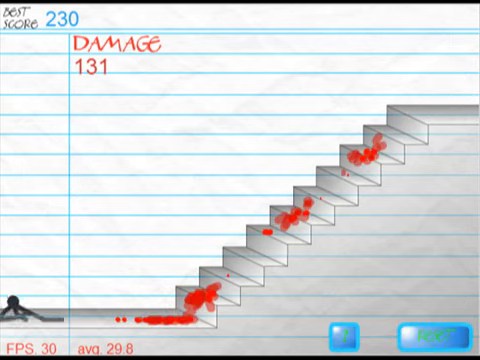
# Restart the fall five more times, the last run reaching 200 damage, best still 230.
pyautogui.click(440, 332)
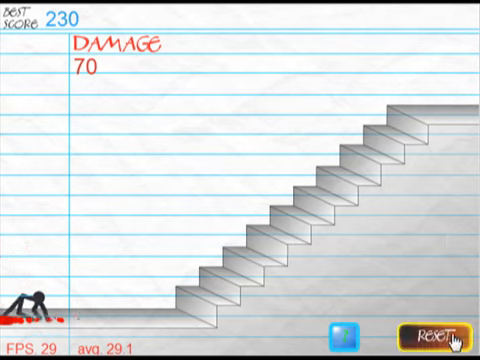
pyautogui.click(440, 332)
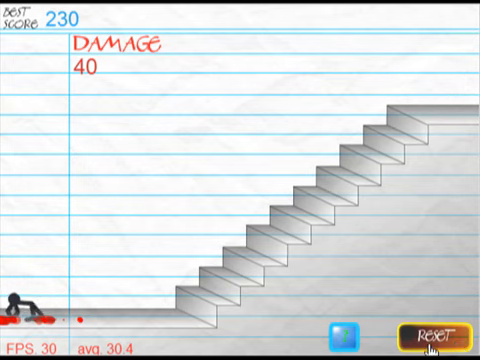
pyautogui.click(430, 328)
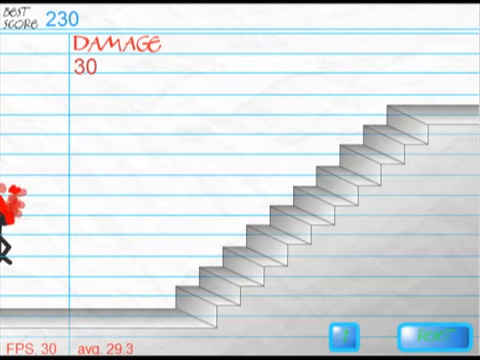
pyautogui.click(432, 330)
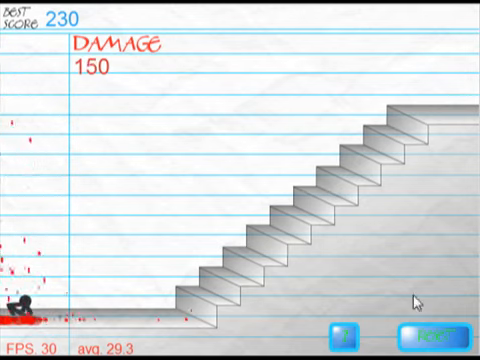
pyautogui.click(428, 330)
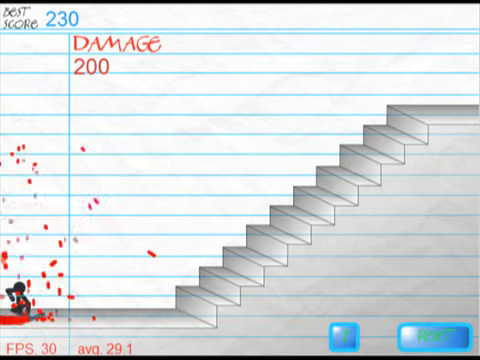
# Replay falls until a 244-damage run sets a new best score of 244.
pyautogui.click(430, 328)
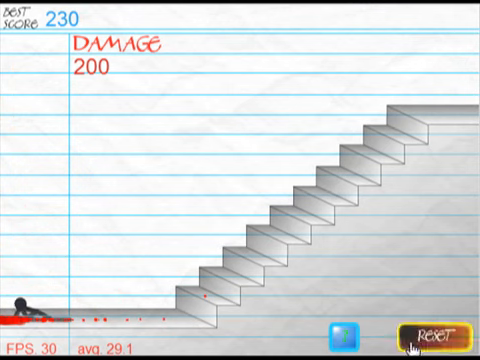
pyautogui.click(432, 330)
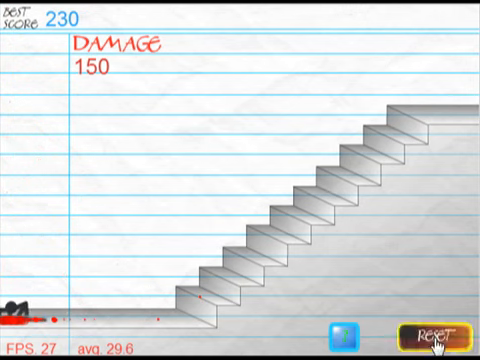
pyautogui.click(432, 332)
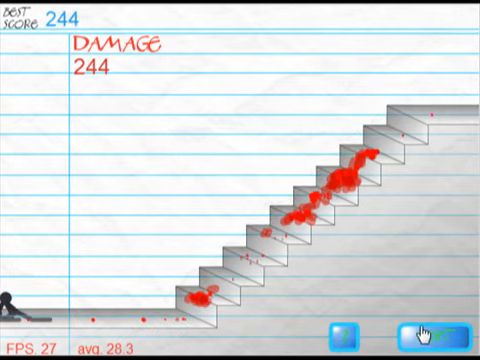
# Run four more falls peaking at 242 damage, just short of the 244 best.
pyautogui.click(424, 332)
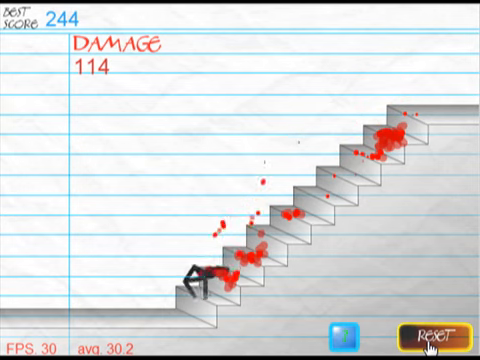
pyautogui.click(434, 332)
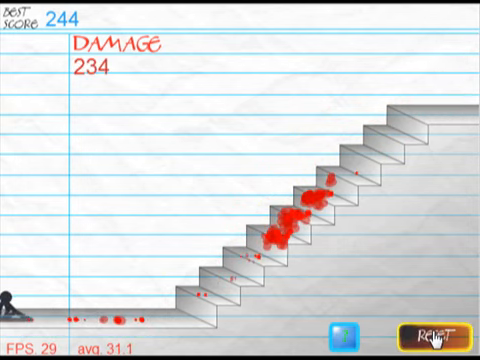
pyautogui.click(442, 332)
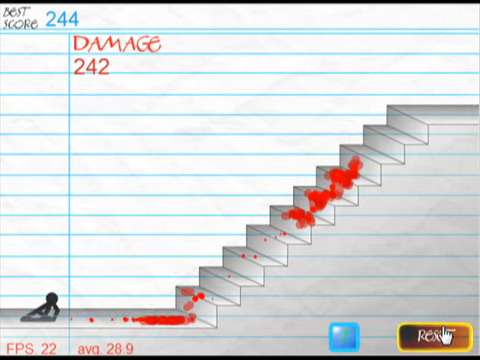
pyautogui.click(438, 328)
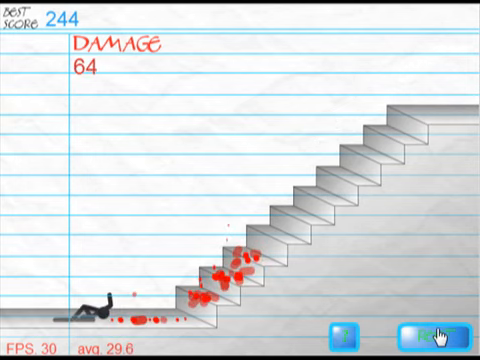
# Replay several falls scoring between 25 and 169 damage, best staying at 244.
pyautogui.click(430, 330)
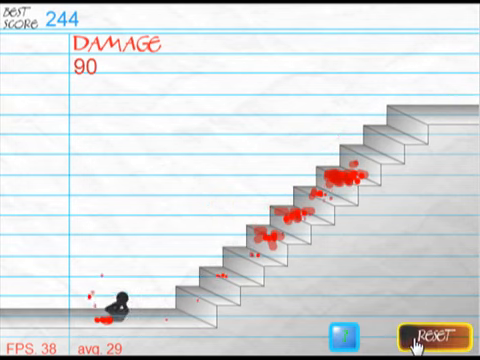
pyautogui.click(432, 330)
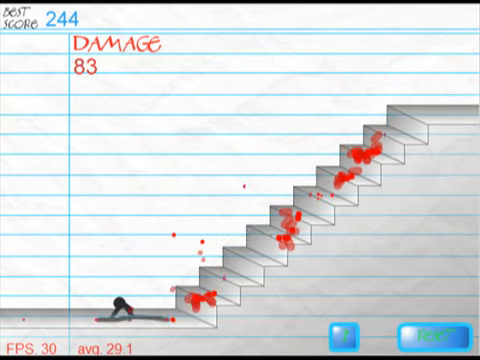
pyautogui.click(432, 328)
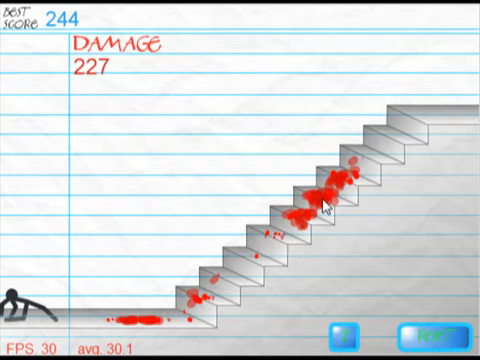
pyautogui.moveTo(114, 154)
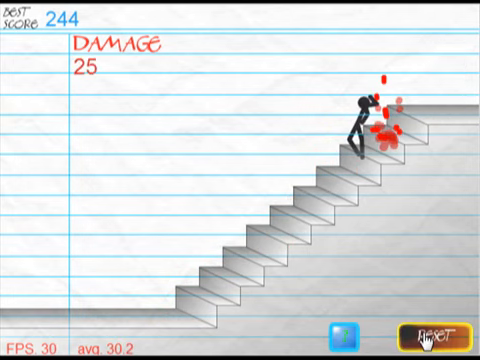
pyautogui.click(428, 328)
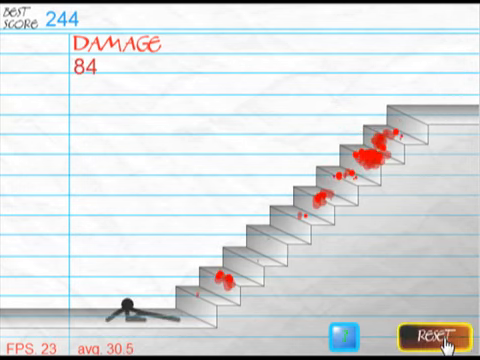
# Attempt a few more falls peaking at 227, then stand the figure back atop the stairs.
pyautogui.click(438, 330)
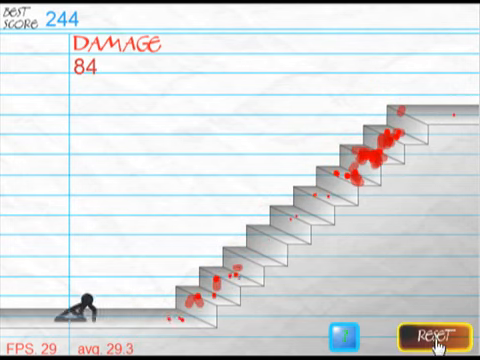
pyautogui.click(432, 324)
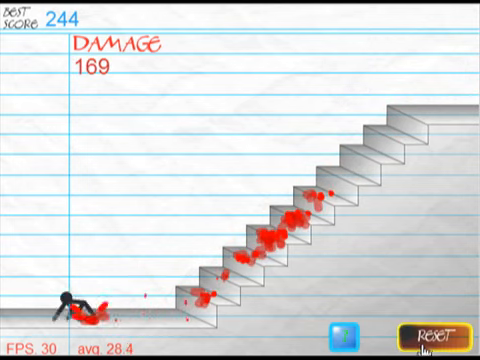
pyautogui.click(434, 328)
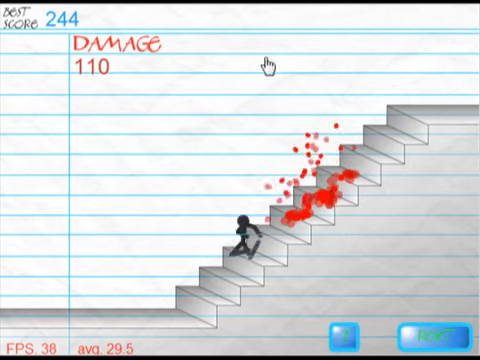
pyautogui.click(432, 332)
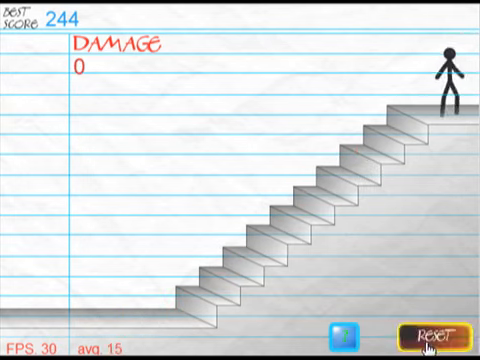
# Launch a fall scoring 287 for a new best, then reset the figure to the top.
pyautogui.click(438, 330)
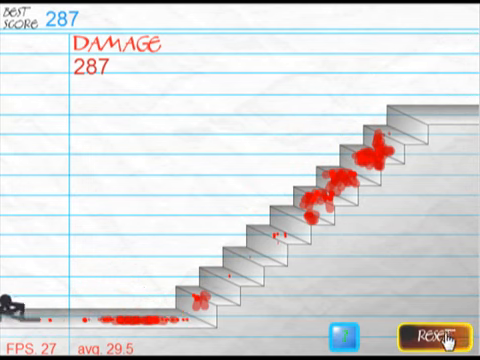
pyautogui.click(436, 330)
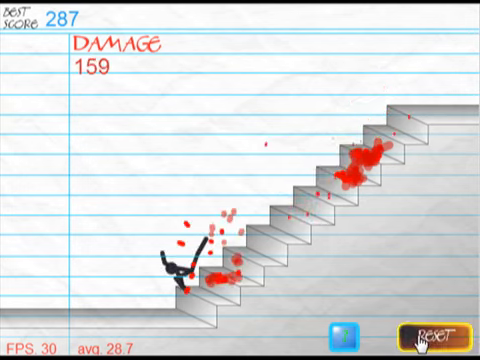
pyautogui.click(434, 328)
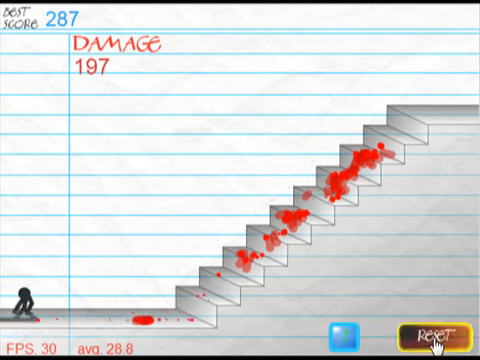
pyautogui.click(436, 332)
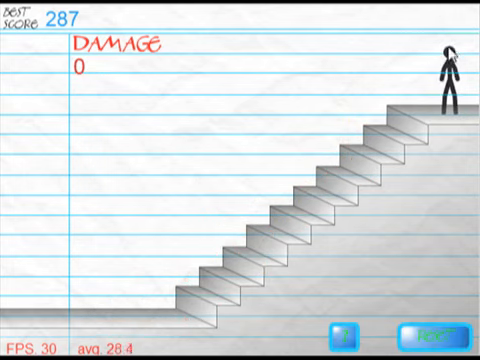
pyautogui.moveTo(418, 52)
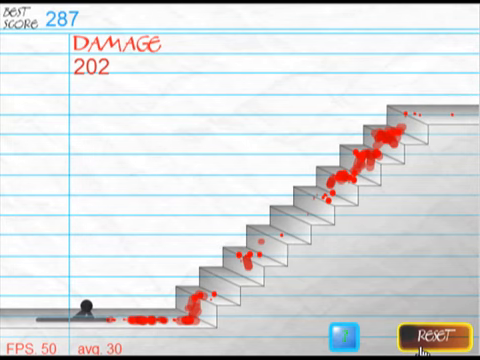
# Replay falls scoring 202, 171, 215 and 102 damage, none beating 287.
pyautogui.click(432, 330)
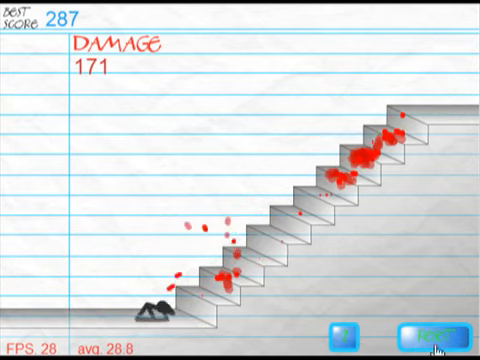
pyautogui.click(434, 328)
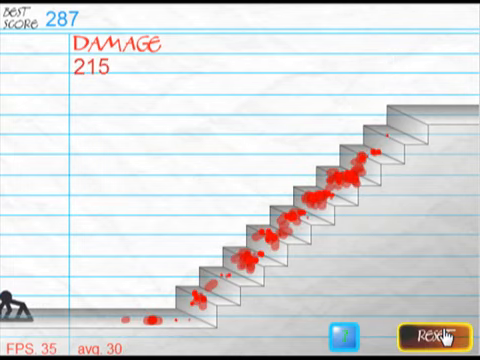
pyautogui.click(434, 328)
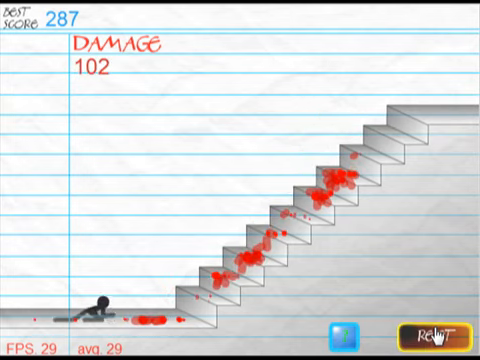
pyautogui.click(432, 330)
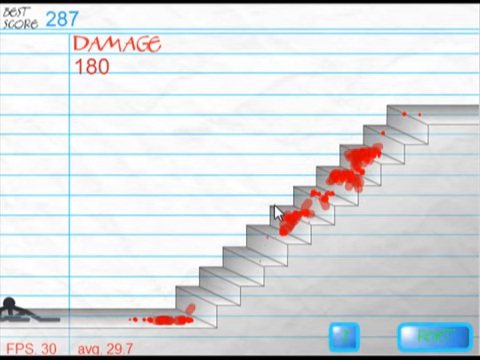
pyautogui.moveTo(430, 330)
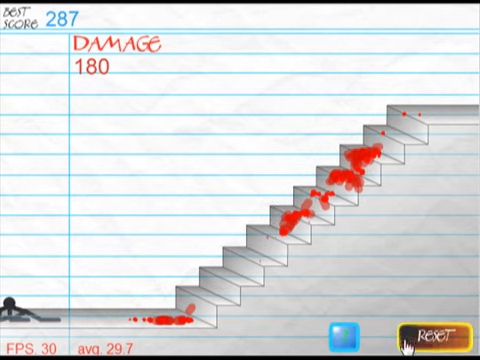
# Try a brief 32-damage tumble, then reset the figure atop the stairs with damage 0.
pyautogui.click(432, 328)
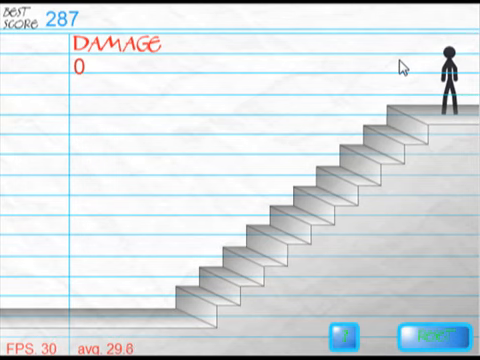
pyautogui.moveTo(376, 72)
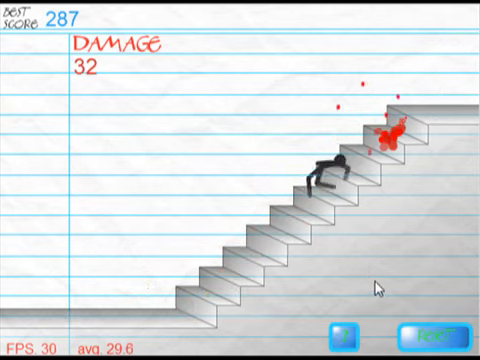
pyautogui.click(436, 328)
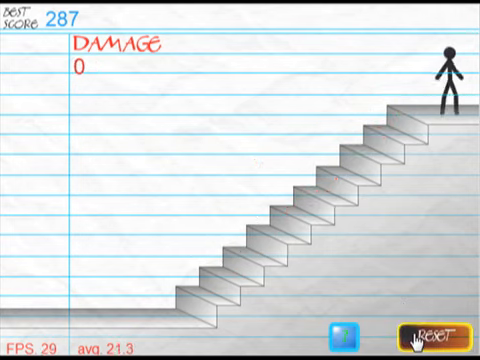